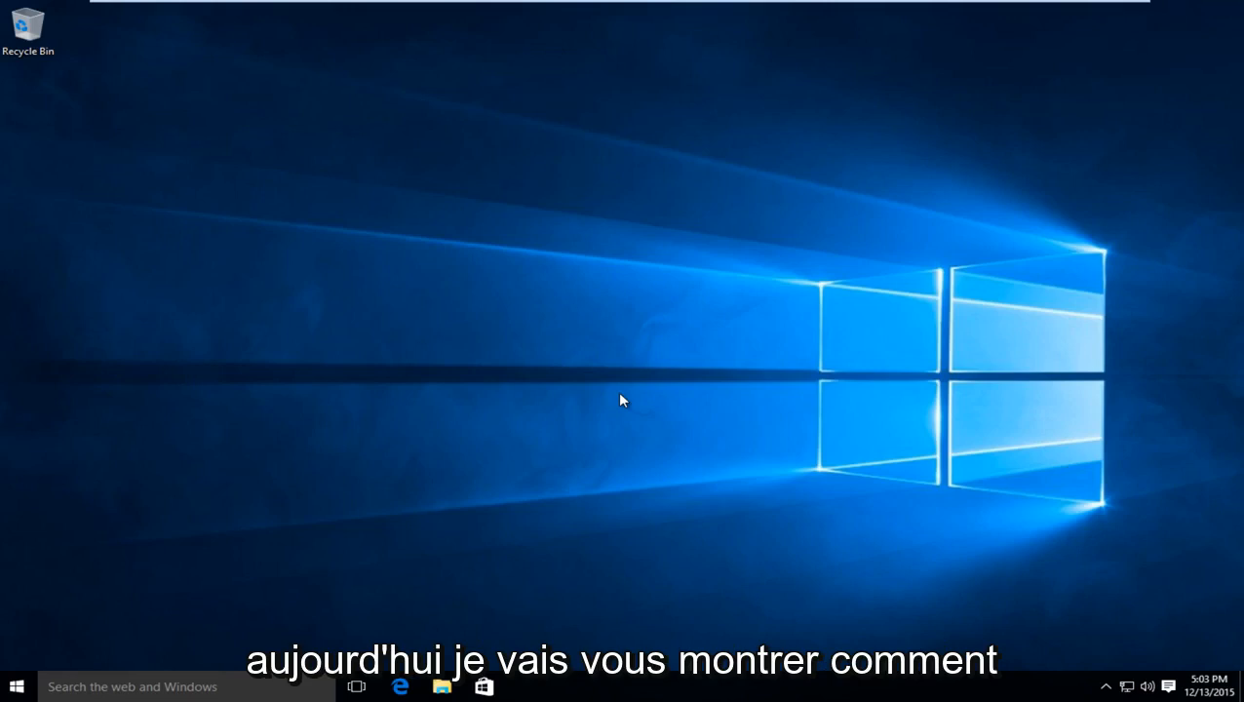
{"action": "mouse_move", "coordinate": [642, 421]}
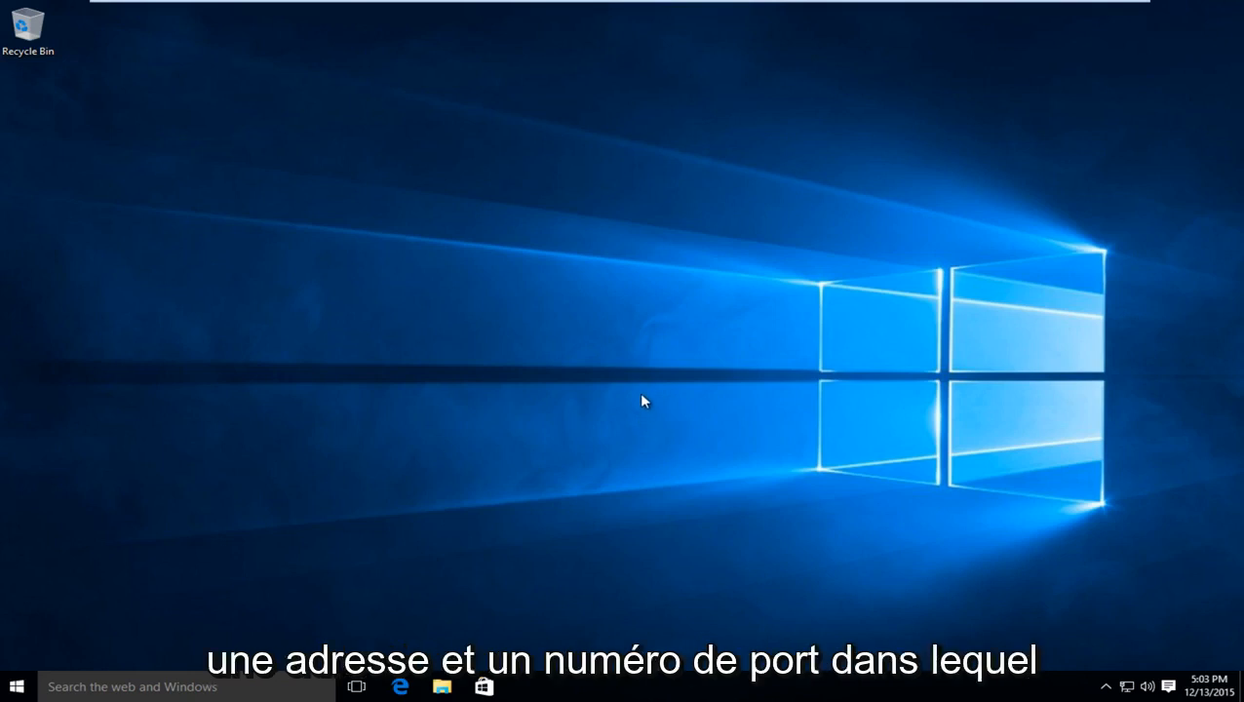
{"action": "mouse_move", "coordinate": [638, 404]}
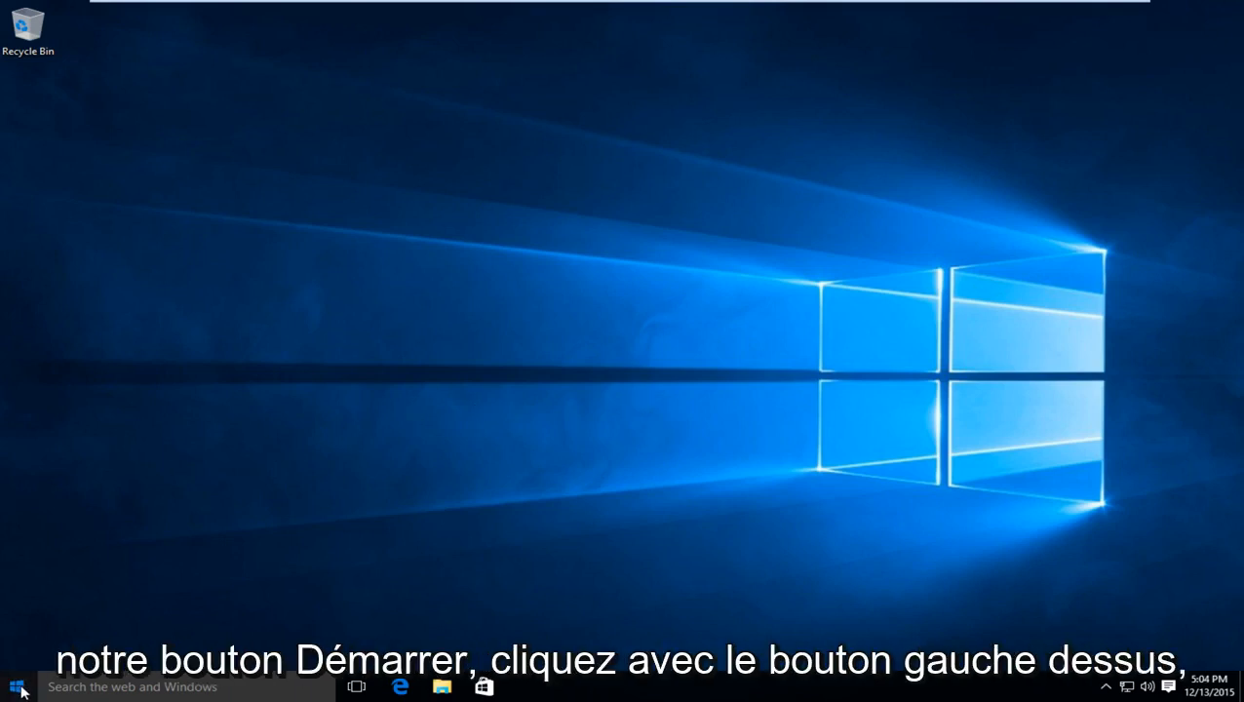
- Reach the Network & Internet page via Start and Settings
{"action": "left_click", "coordinate": [10, 686]}
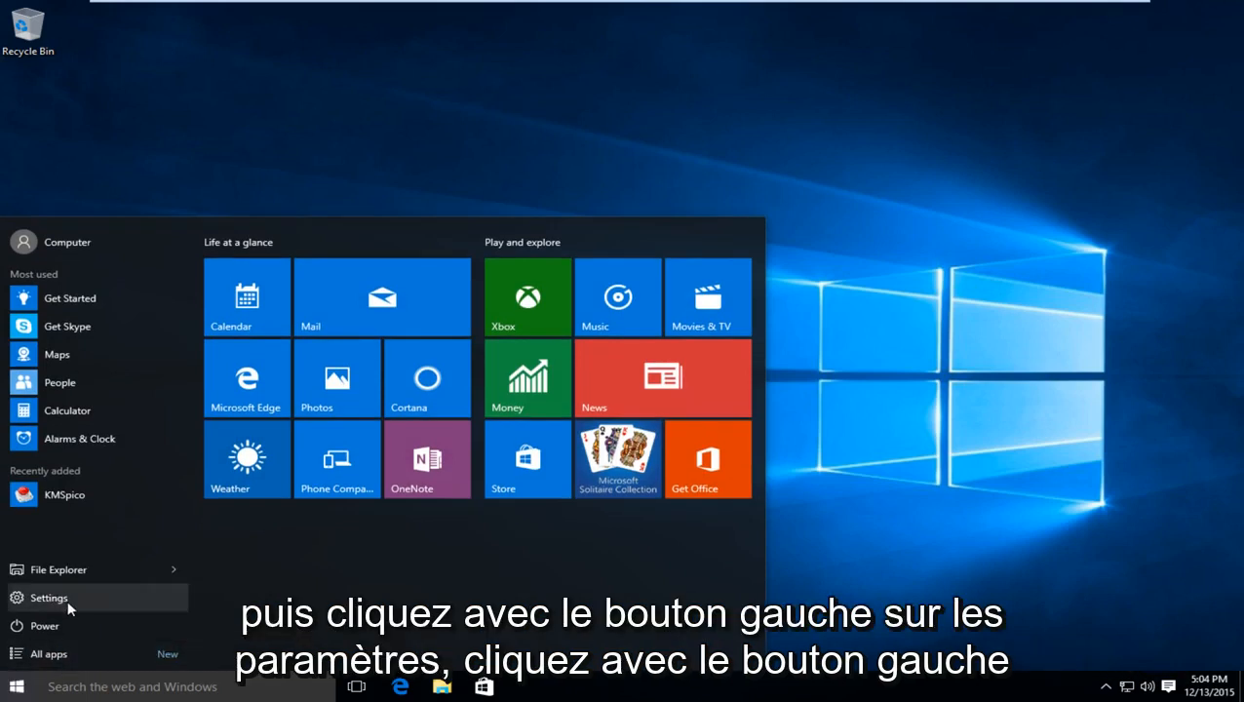
{"action": "left_click", "coordinate": [49, 597]}
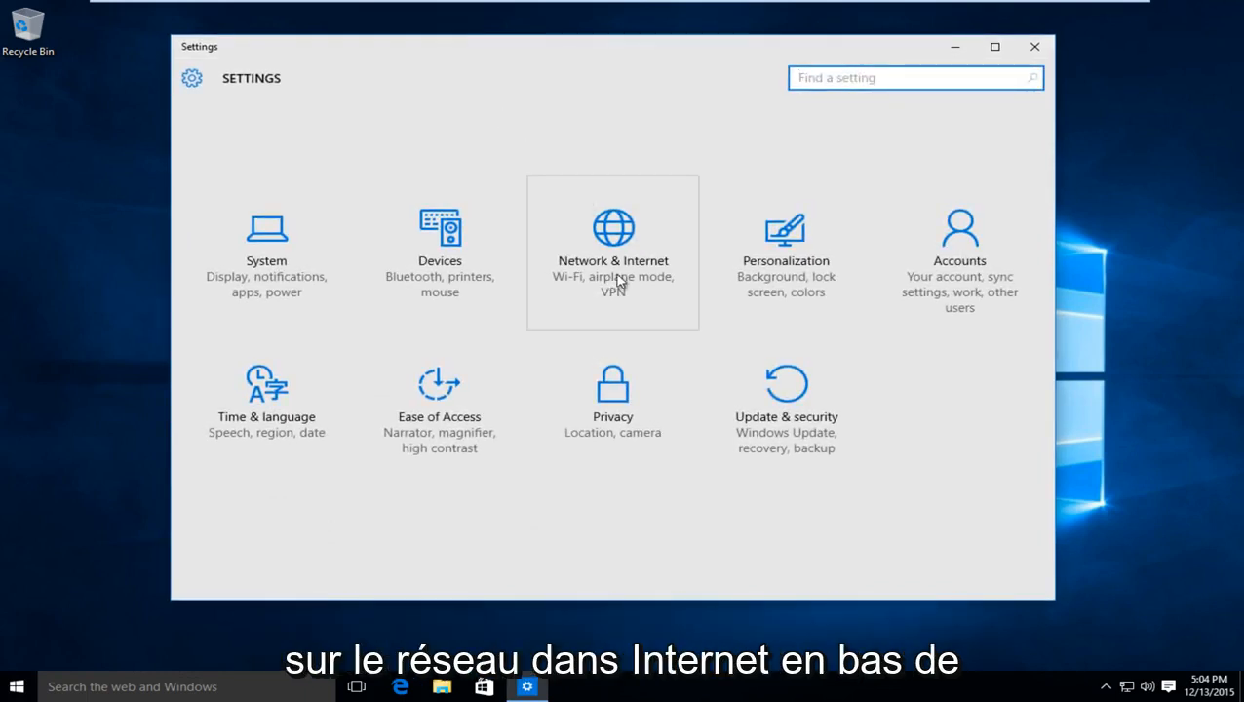
{"action": "left_click", "coordinate": [612, 243]}
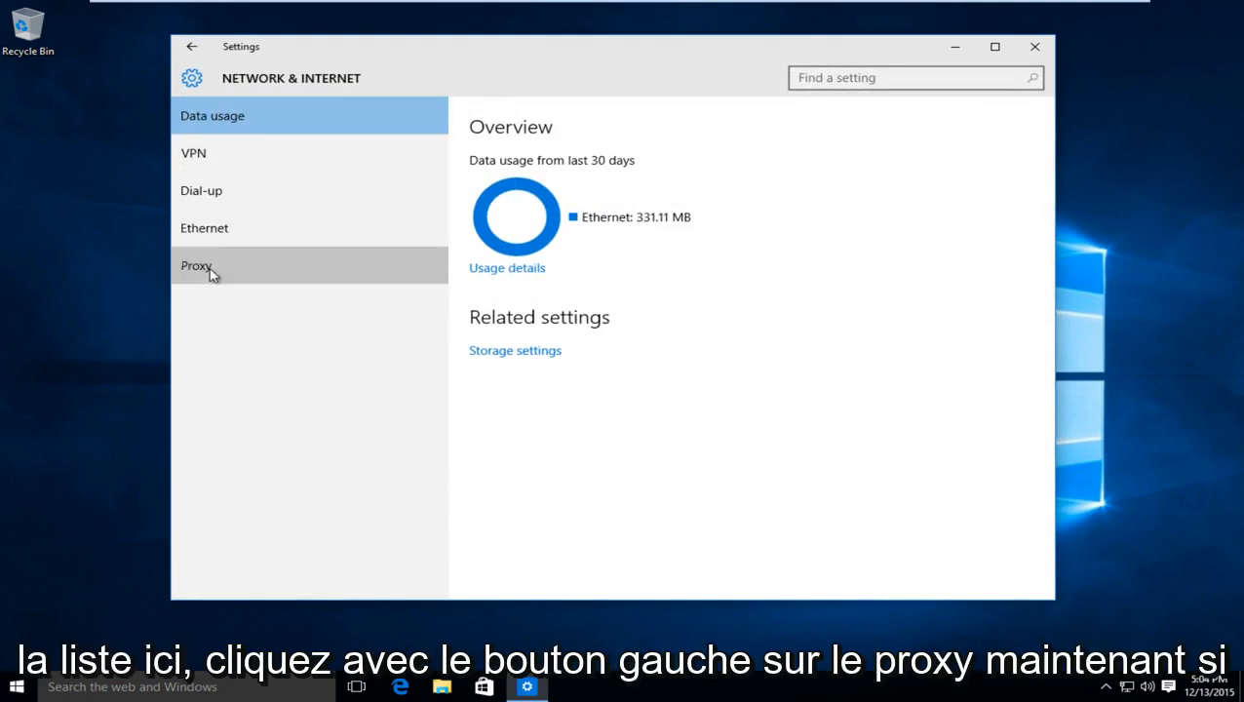
- On the Proxy page, switch 'Use a proxy server' to On under Manual proxy setup
{"action": "left_click", "coordinate": [196, 265]}
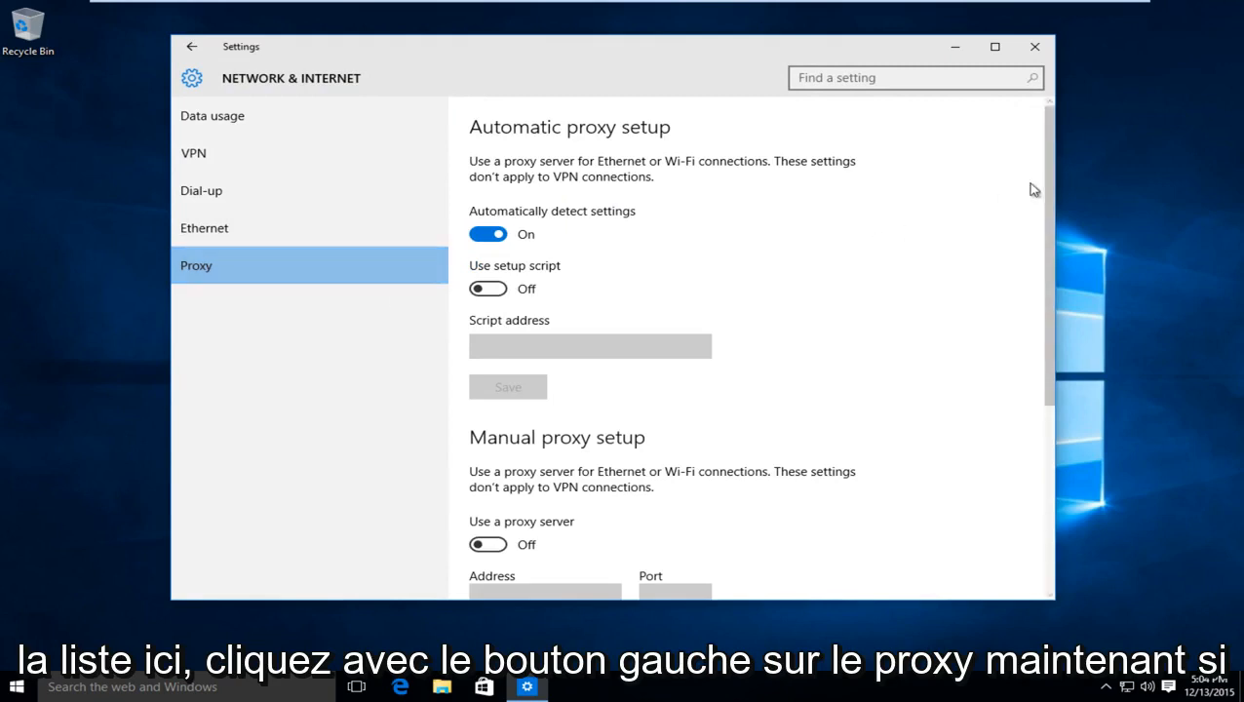
{"action": "scroll", "scroll_direction": "down", "scroll_amount": 3}
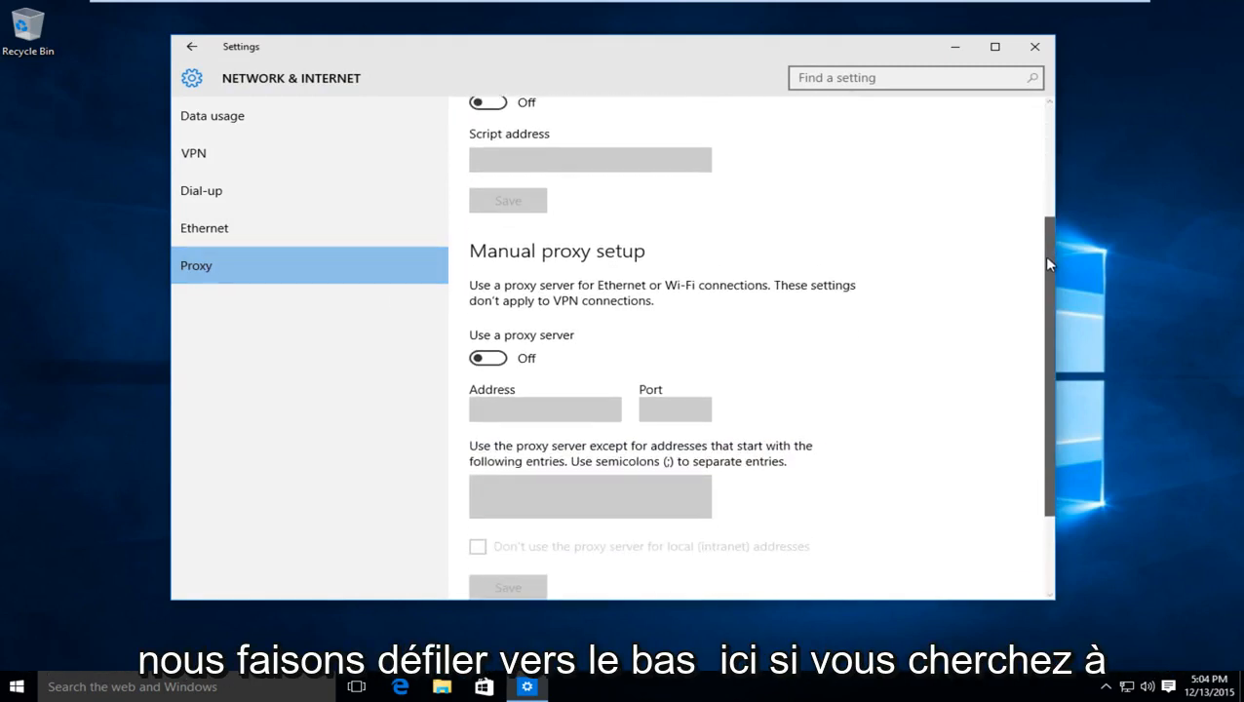
{"action": "scroll", "scroll_direction": "down", "scroll_amount": 3}
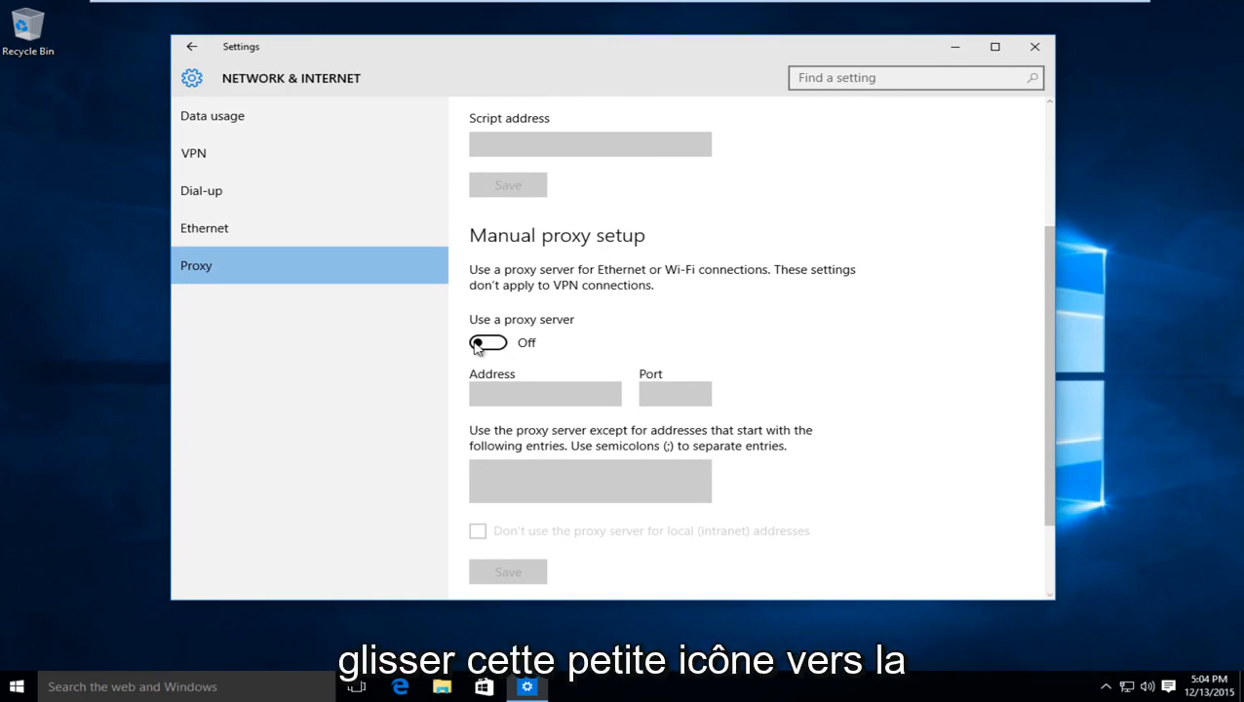
{"action": "left_click", "coordinate": [488, 342]}
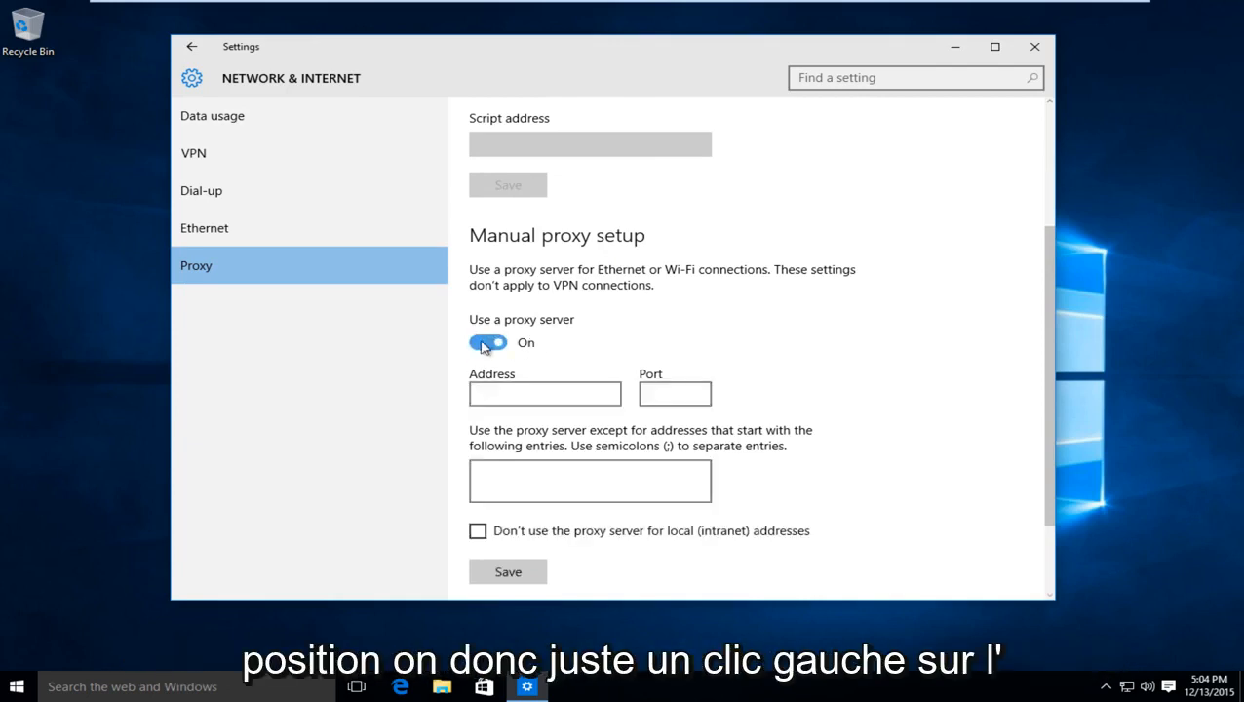
{"action": "mouse_move", "coordinate": [487, 342]}
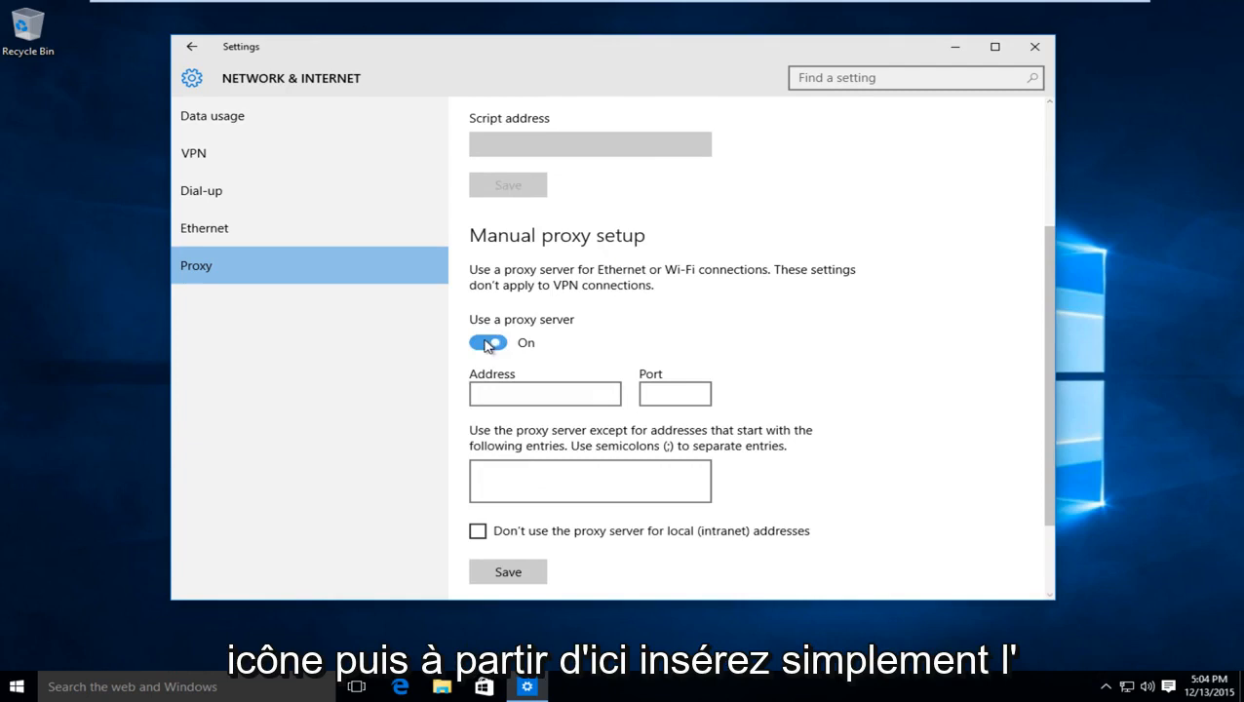
{"action": "left_click", "coordinate": [544, 394]}
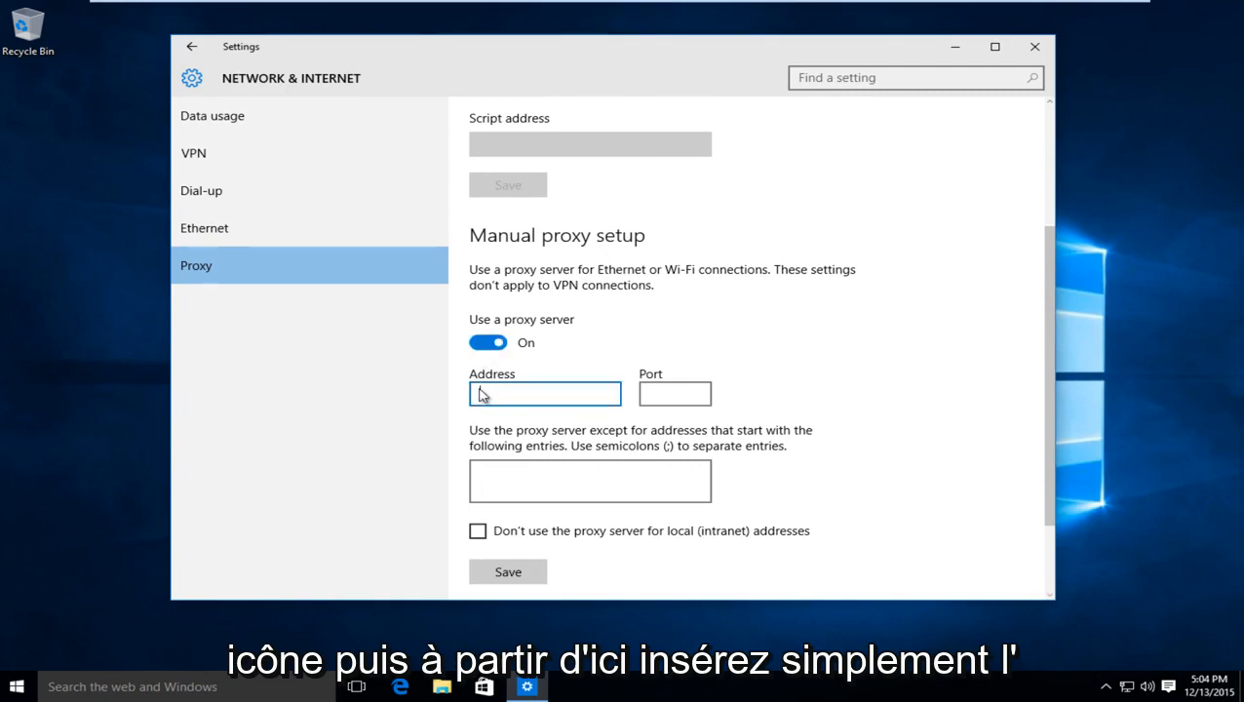
{"action": "left_click", "coordinate": [674, 394]}
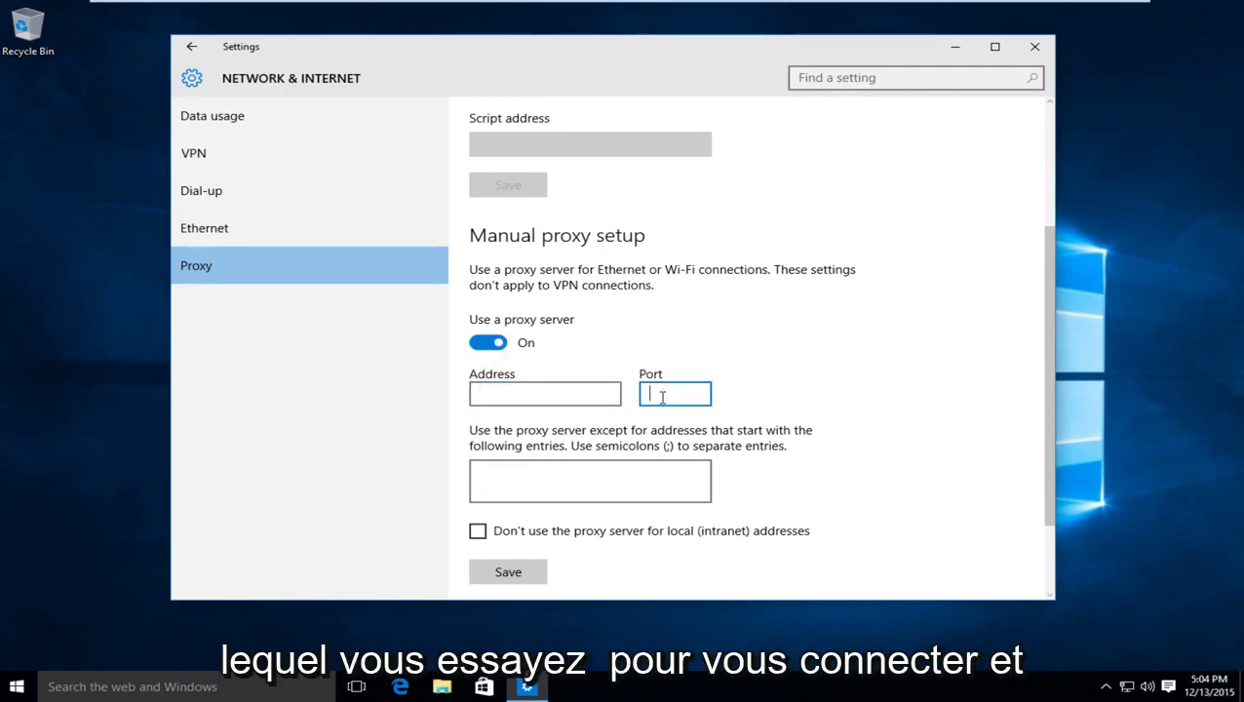
{"action": "left_click", "coordinate": [589, 481]}
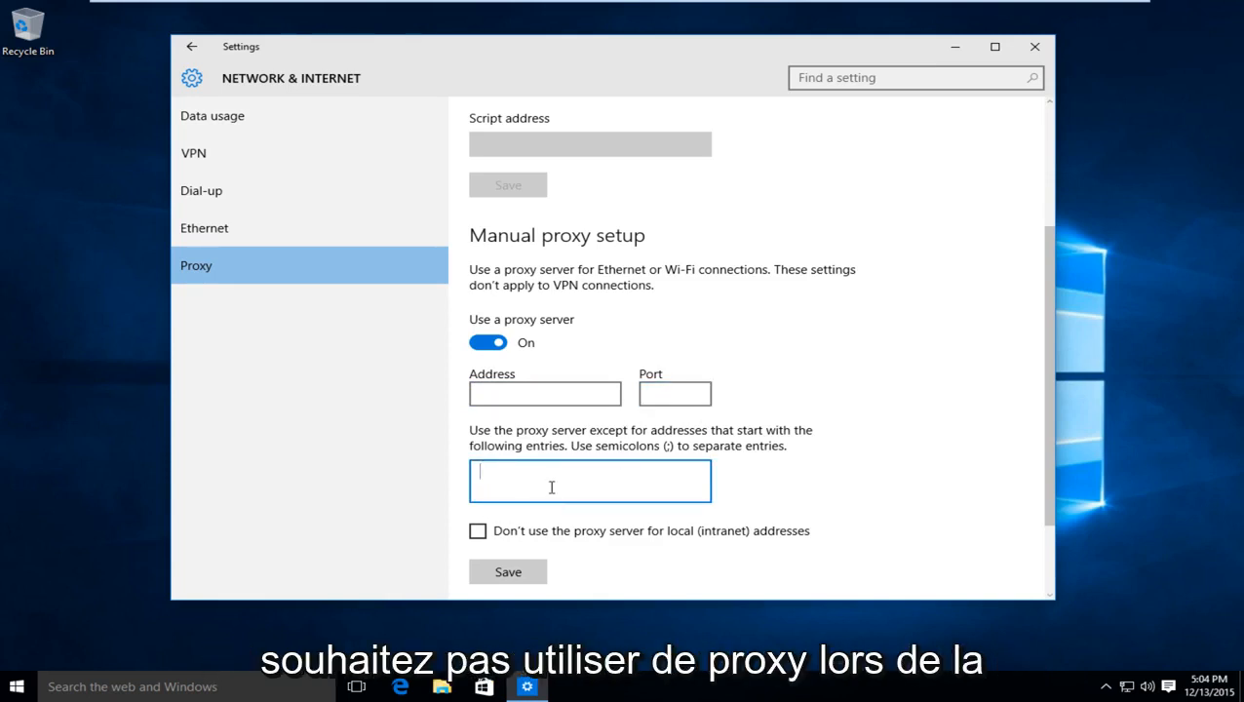
{"action": "mouse_move", "coordinate": [520, 484]}
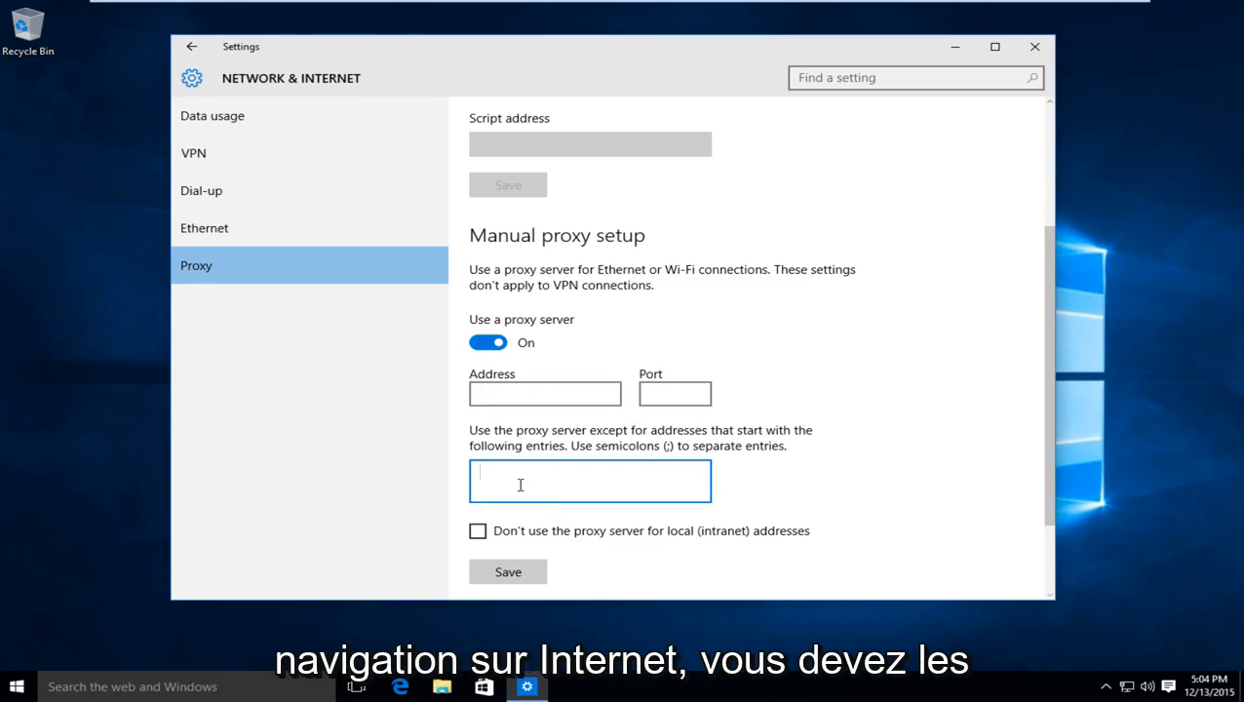
{"action": "mouse_move", "coordinate": [557, 479]}
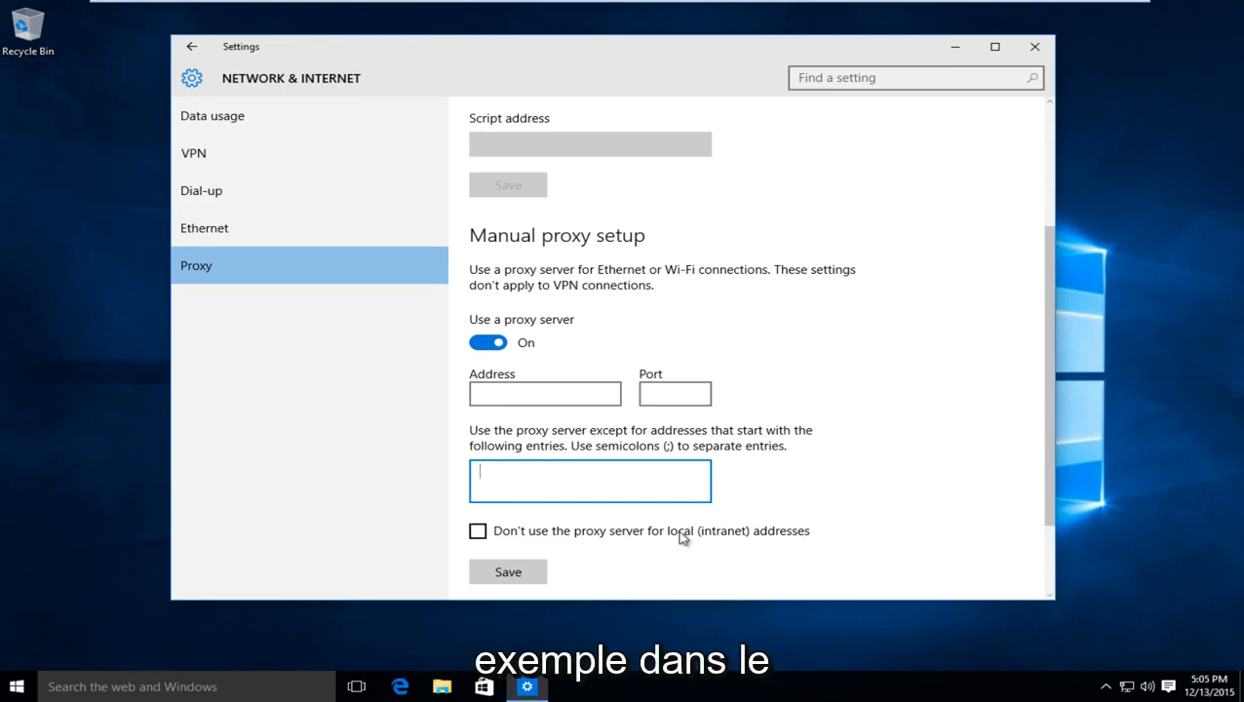
{"action": "mouse_move", "coordinate": [770, 557]}
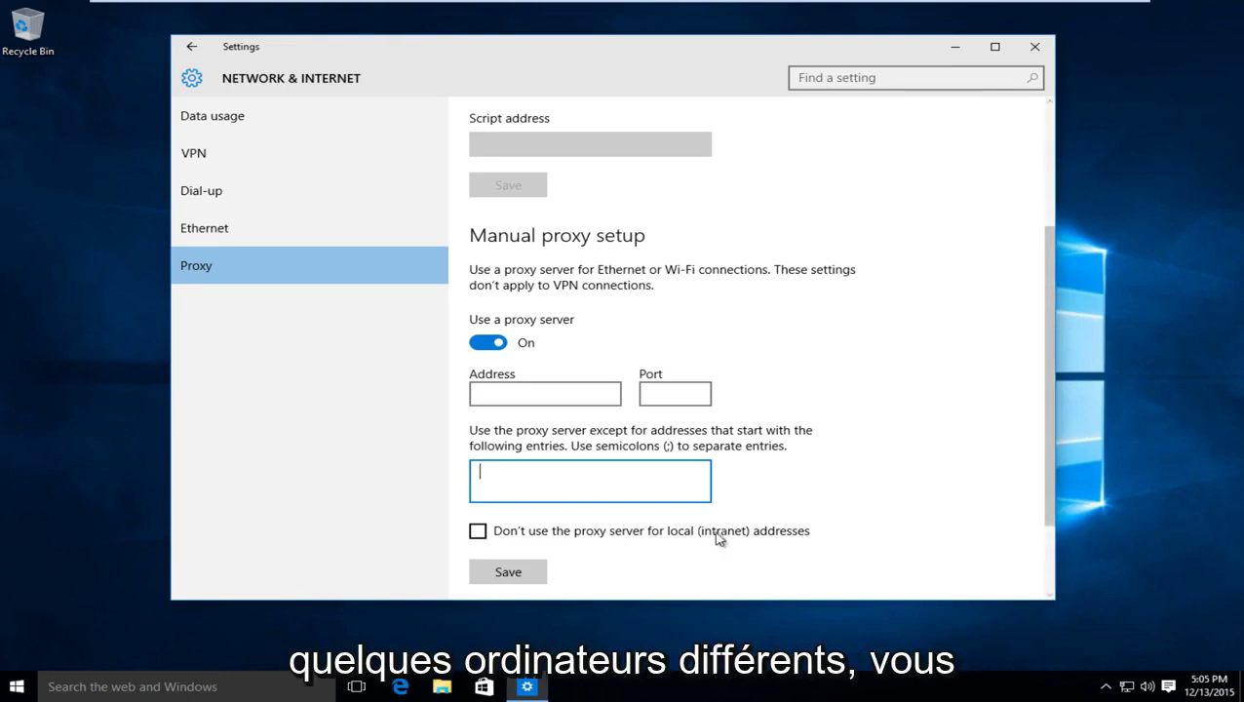
- Leave local-address bypass unticked after toggling it, and save the manual proxy setup
{"action": "left_click", "coordinate": [477, 531]}
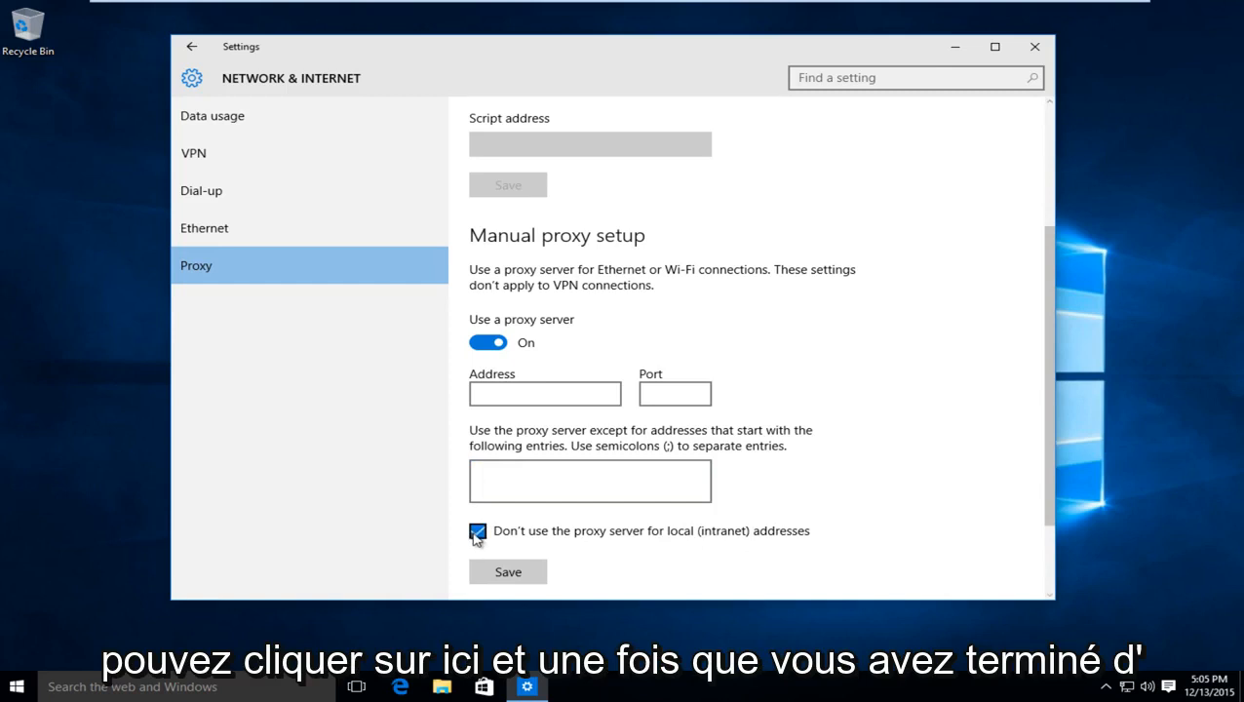
{"action": "left_click", "coordinate": [477, 531]}
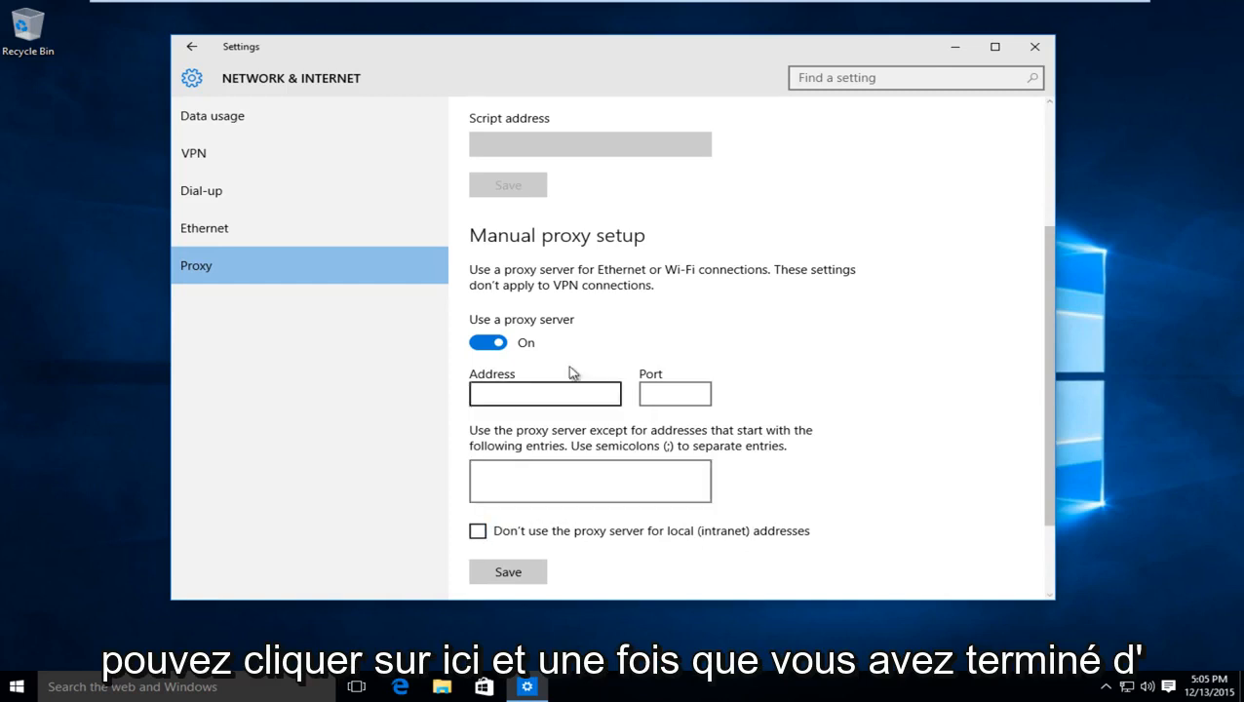
{"action": "mouse_move", "coordinate": [651, 384]}
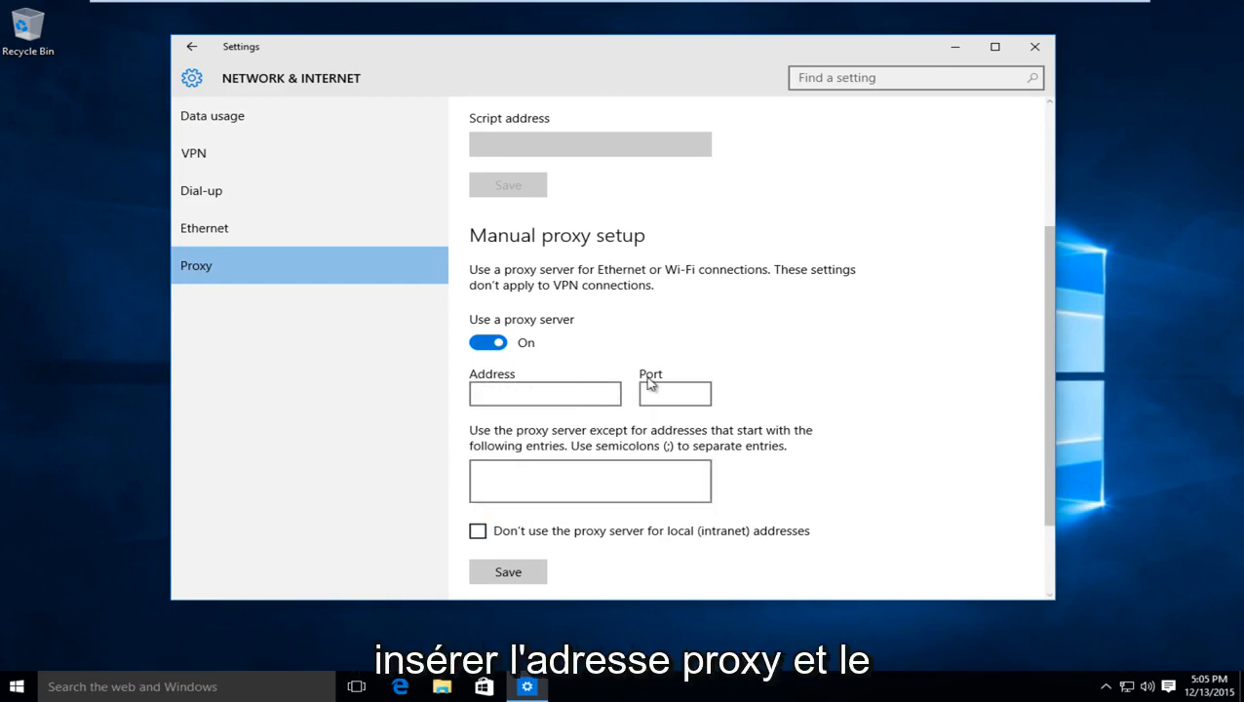
{"action": "scroll", "scroll_direction": "down", "scroll_amount": 3}
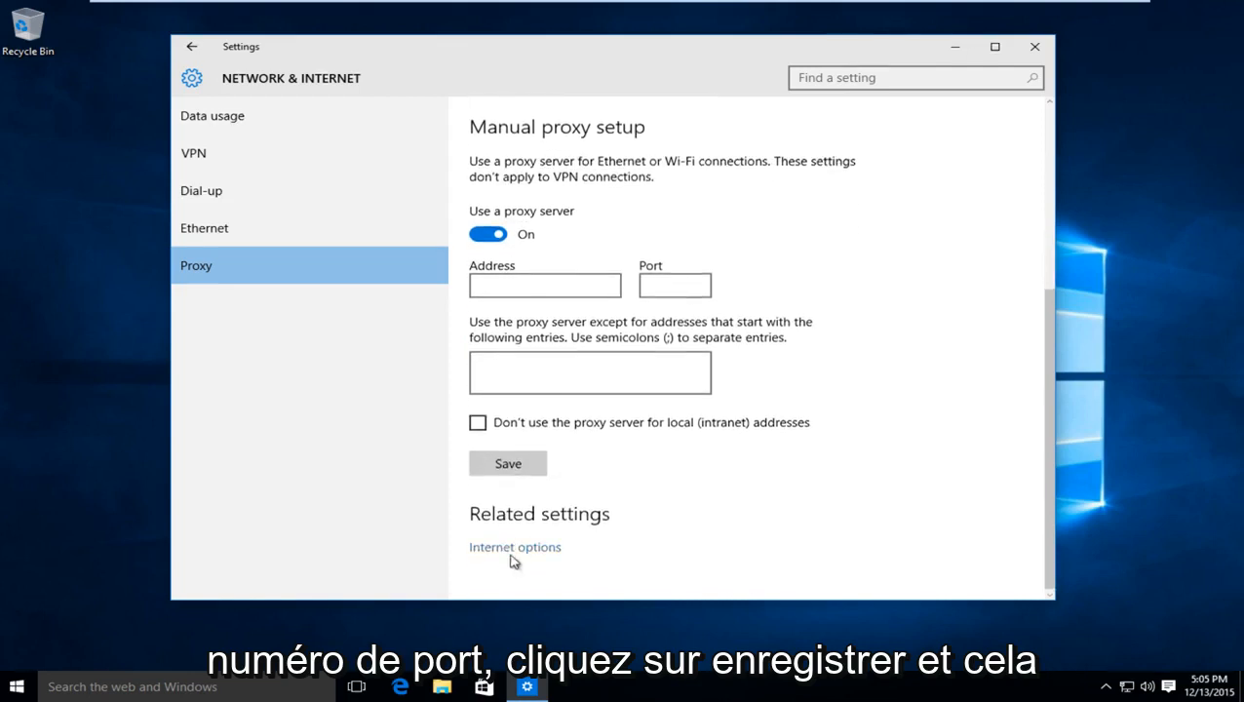
{"action": "left_click", "coordinate": [507, 464]}
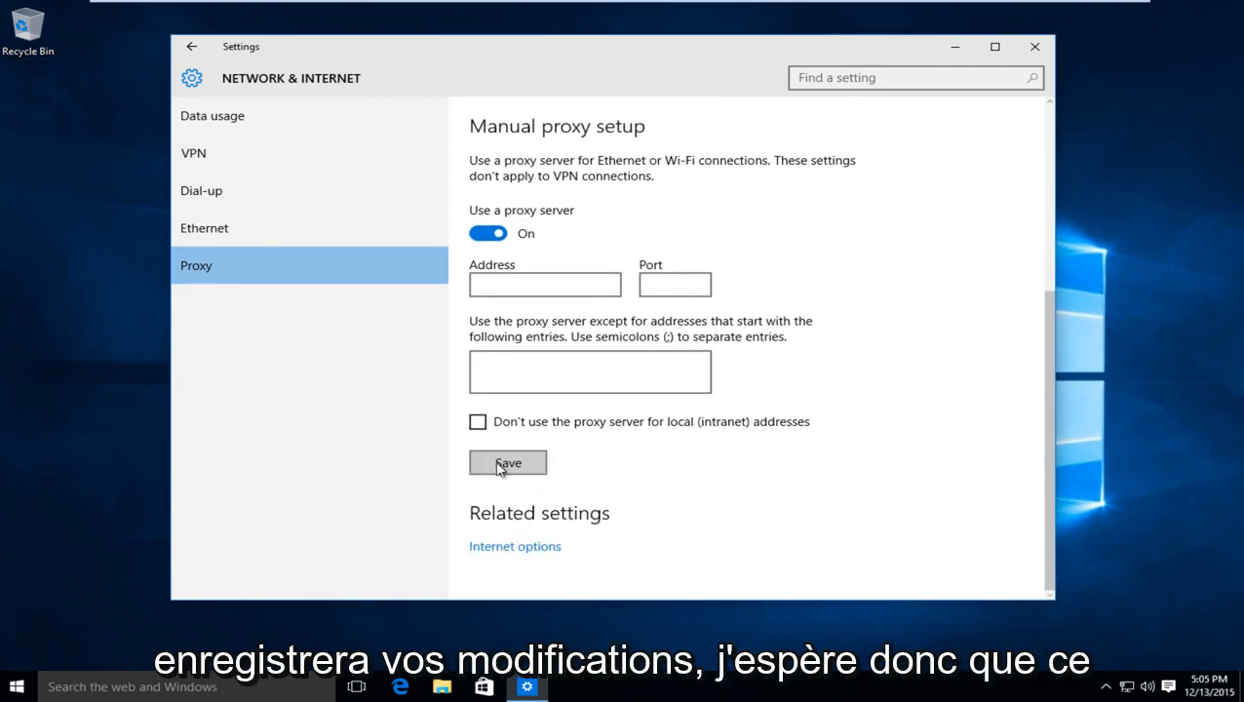